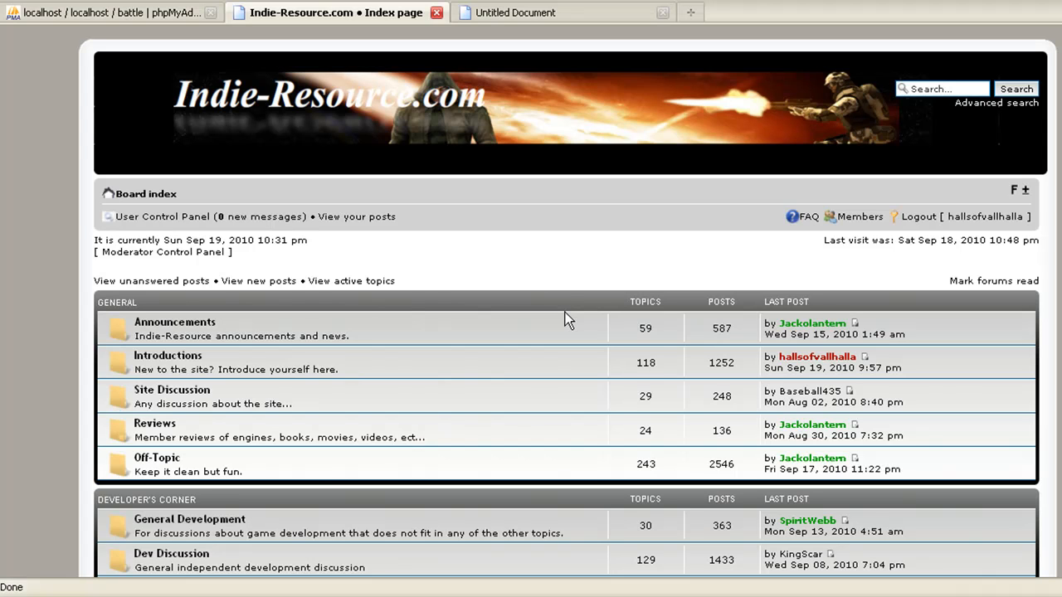
mouse_move(324, 140)
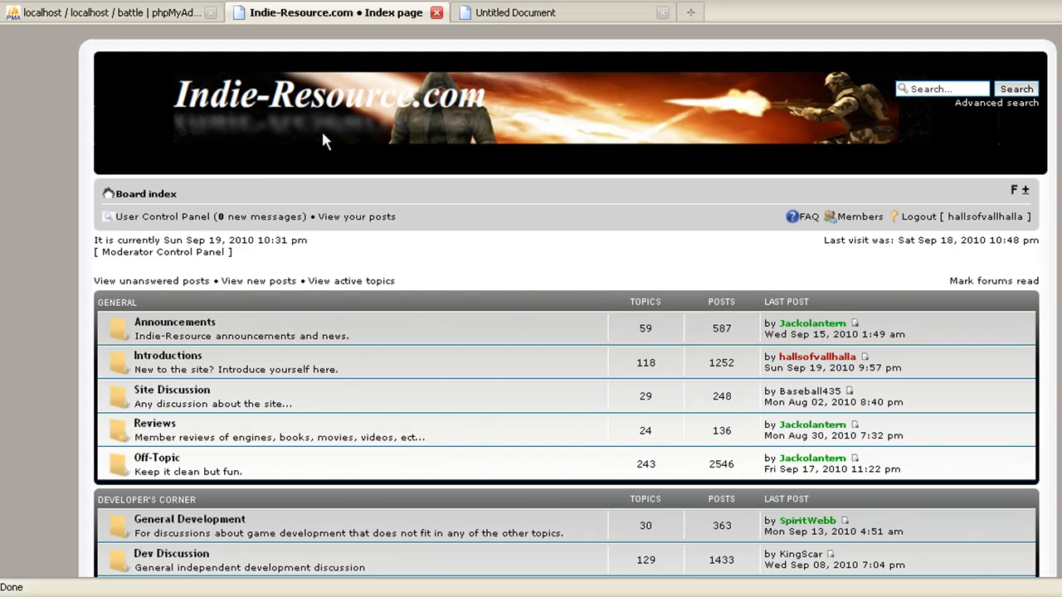
mouse_move(470, 272)
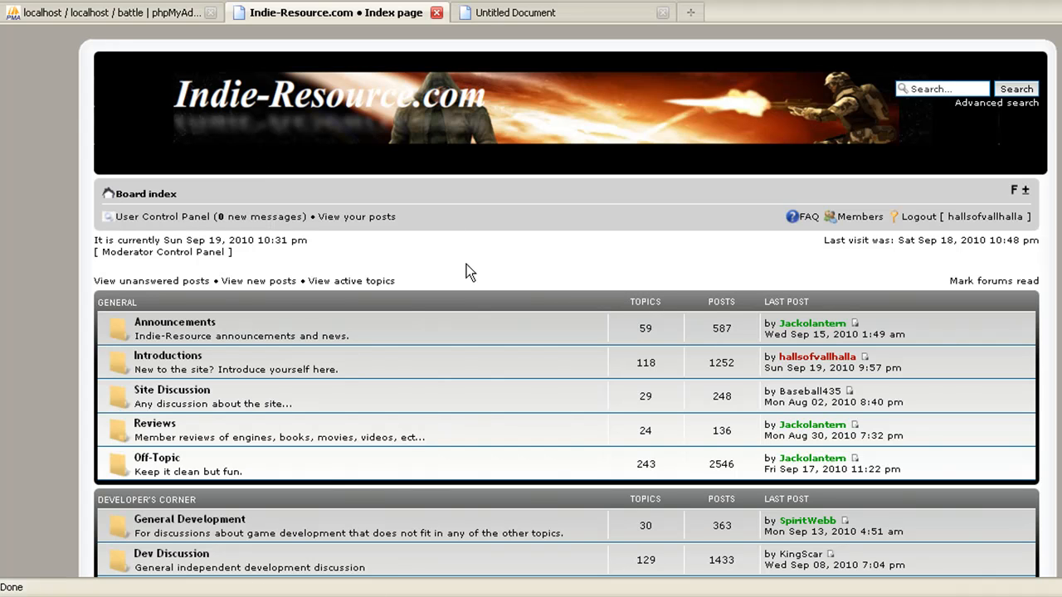
Scroll through the Indie-Resource board index sections and back up, then bring up the Project: Battle page.
scroll(down, 3)
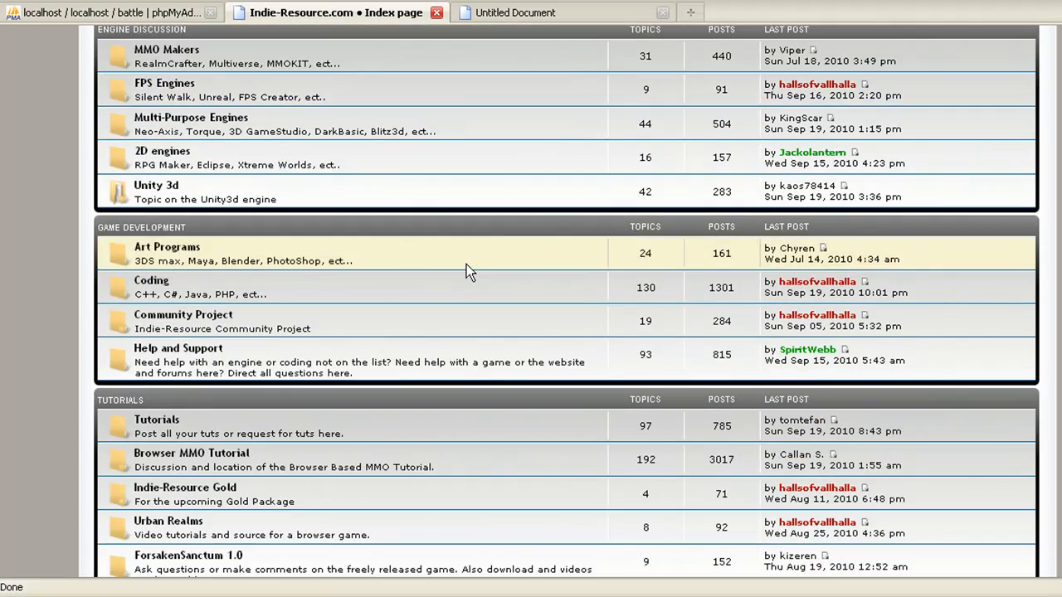
mouse_move(285, 203)
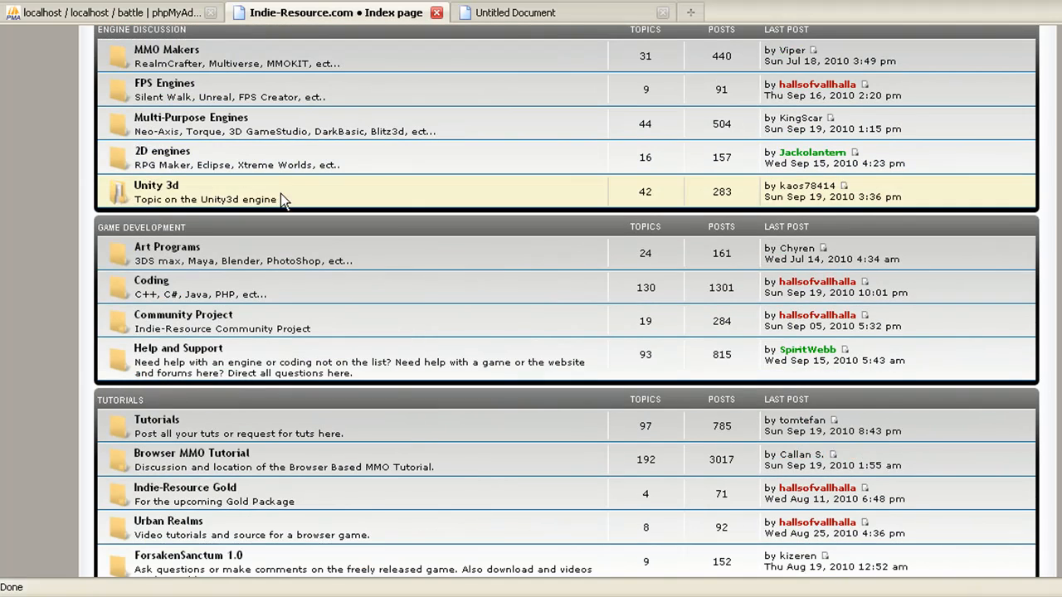
scroll(down, 3)
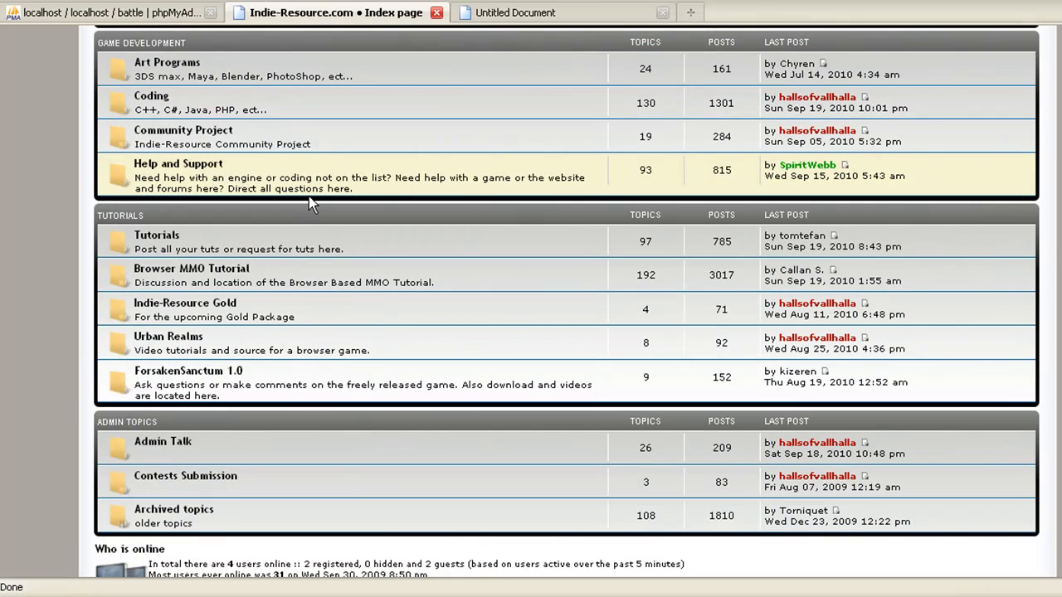
mouse_move(384, 248)
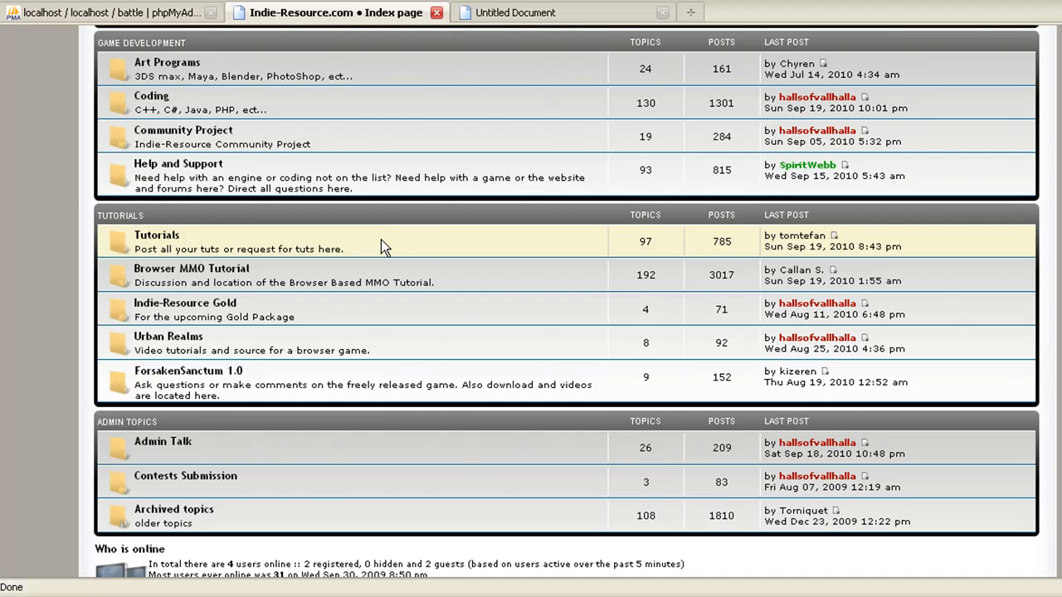
mouse_move(384, 246)
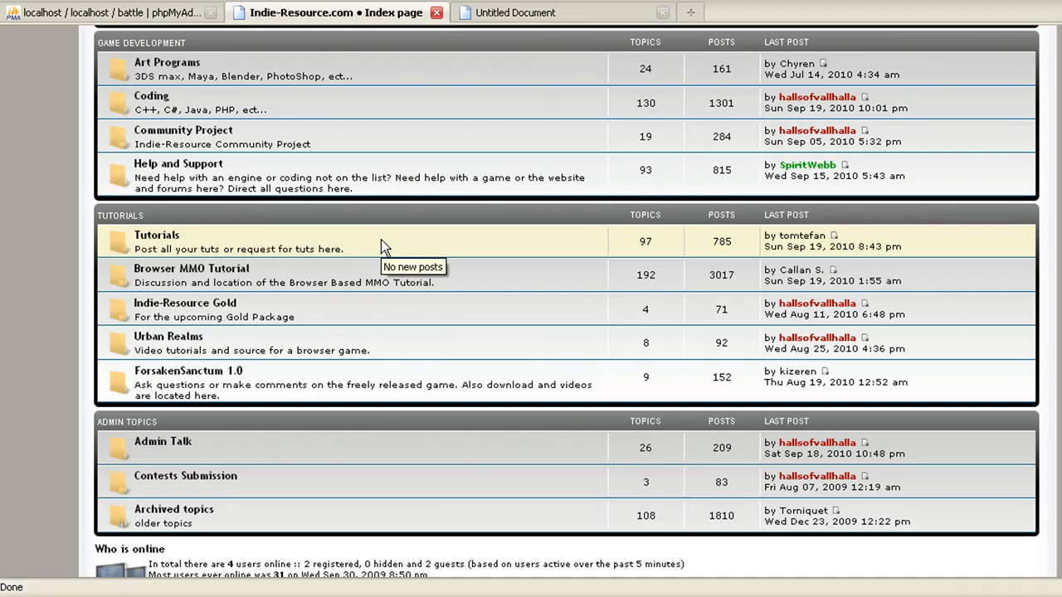
mouse_move(483, 297)
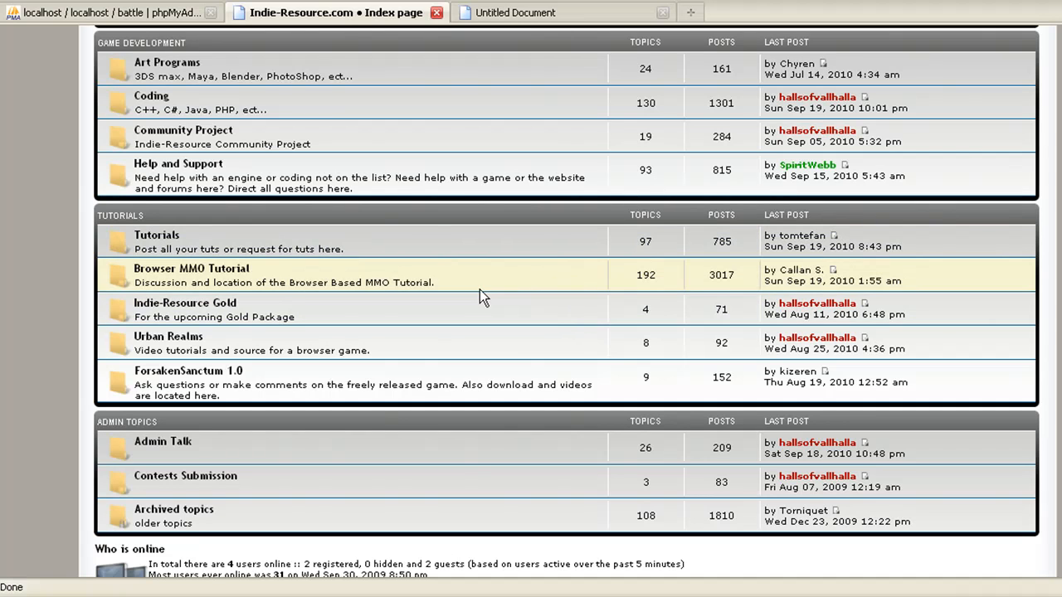
mouse_move(204, 274)
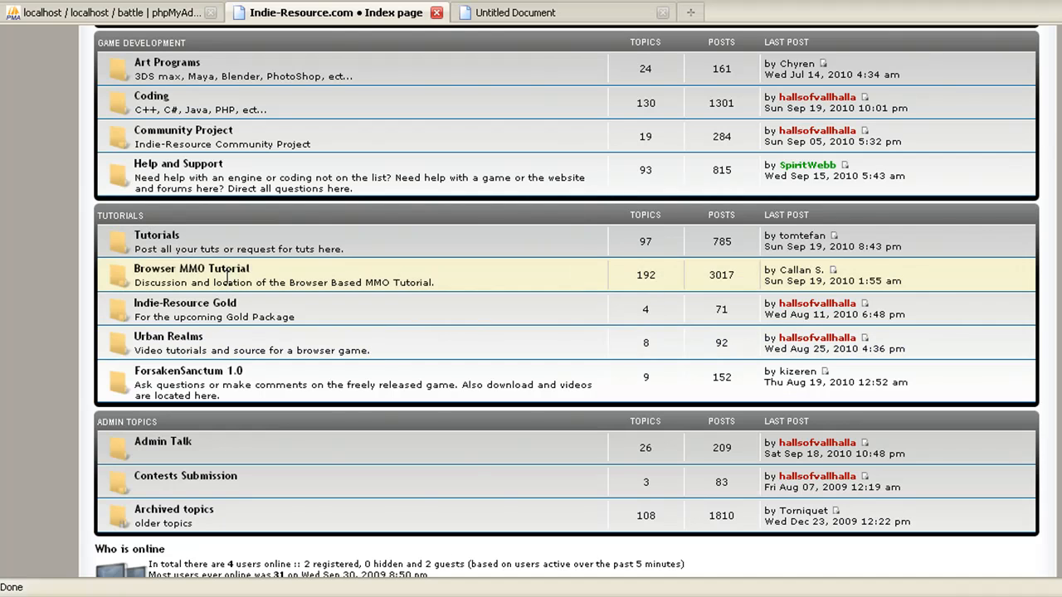
scroll(up, 3)
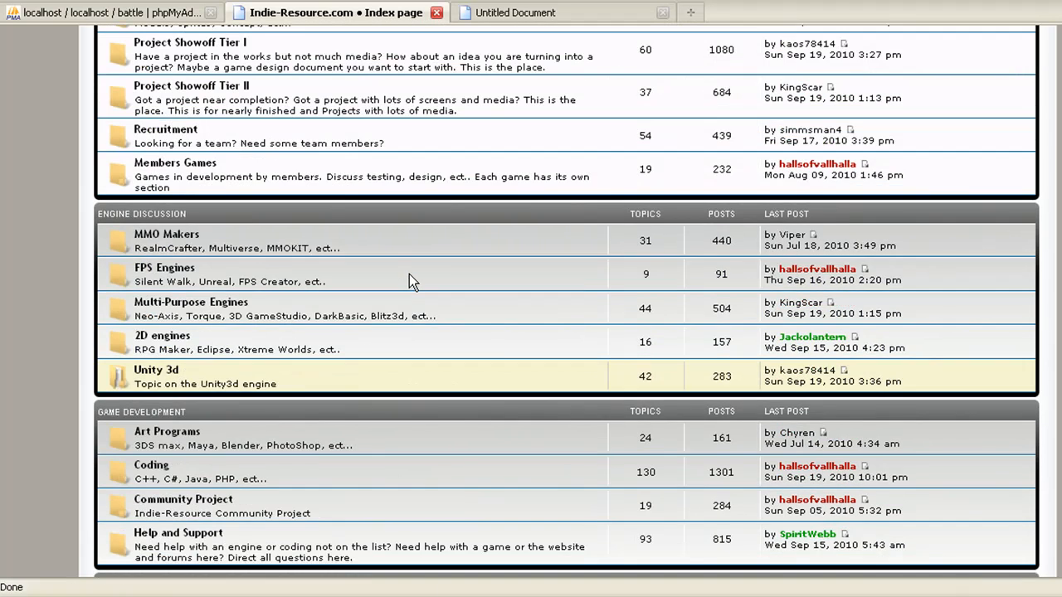
scroll(up, 3)
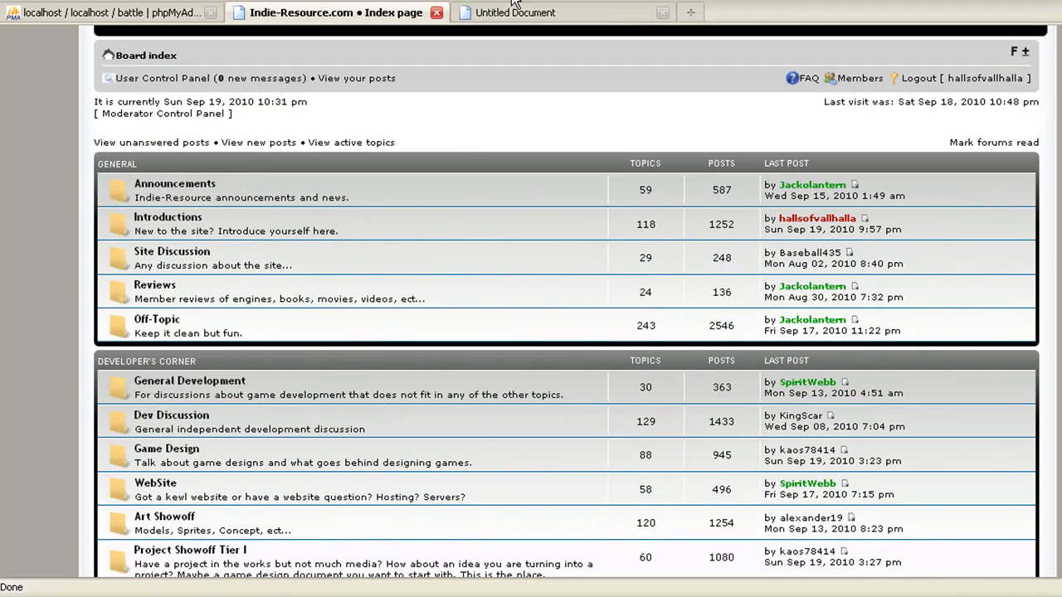
click(515, 13)
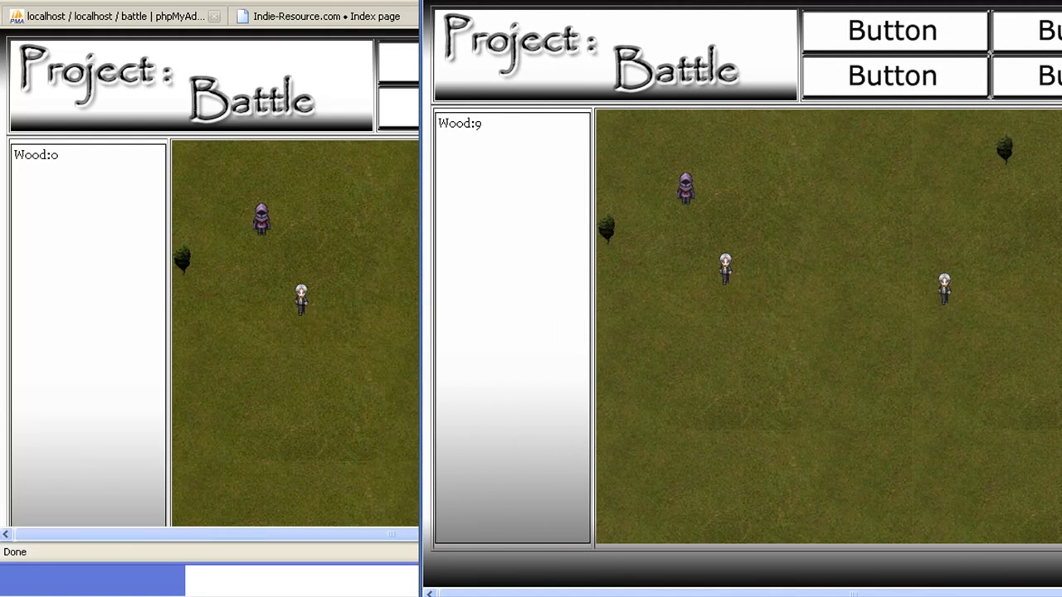
mouse_move(326, 228)
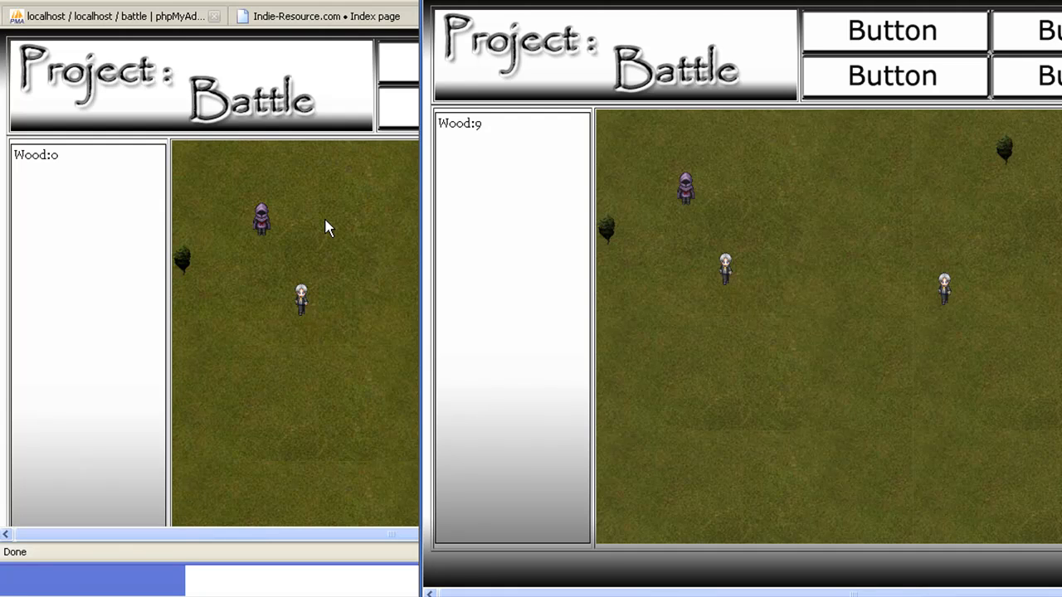
mouse_move(344, 237)
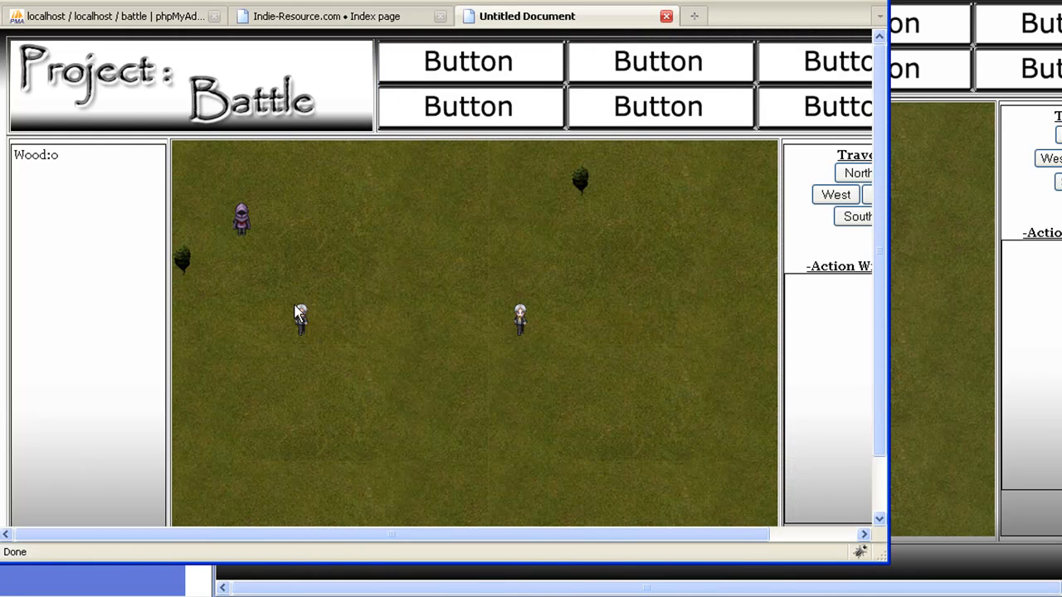
mouse_move(793, 282)
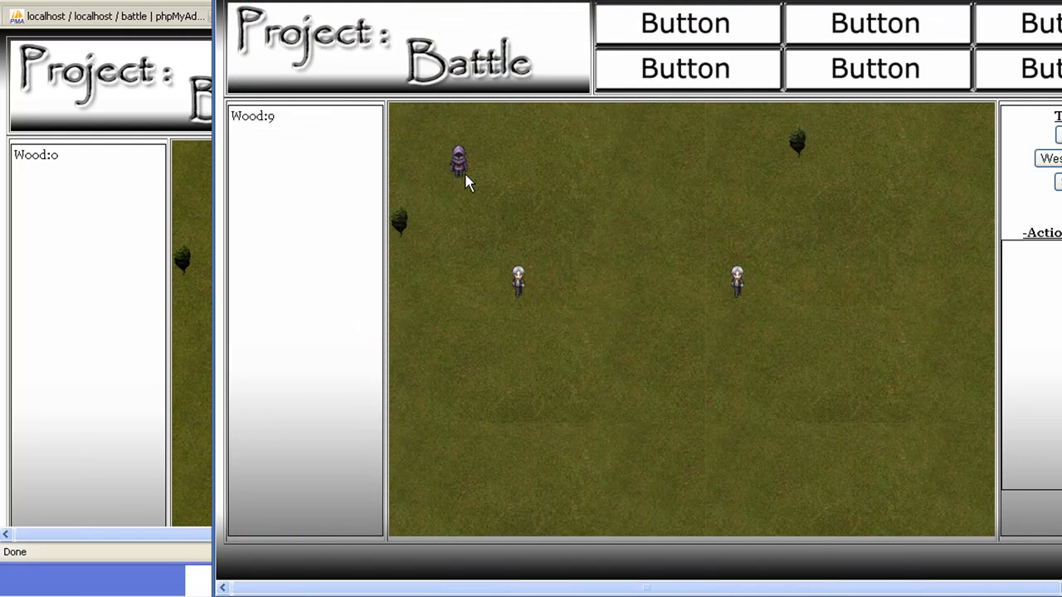
mouse_move(459, 194)
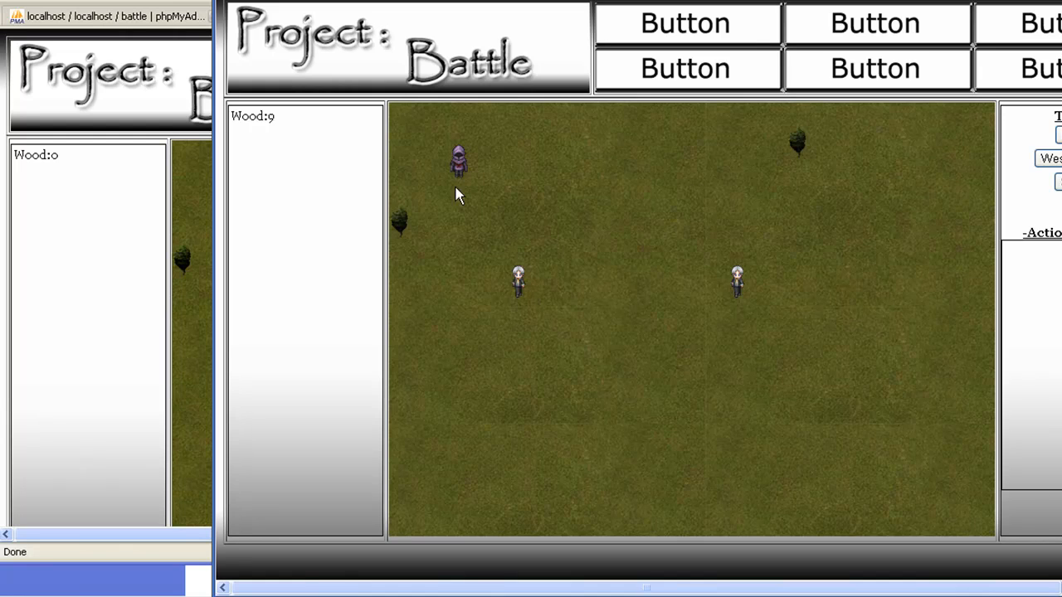
mouse_move(459, 195)
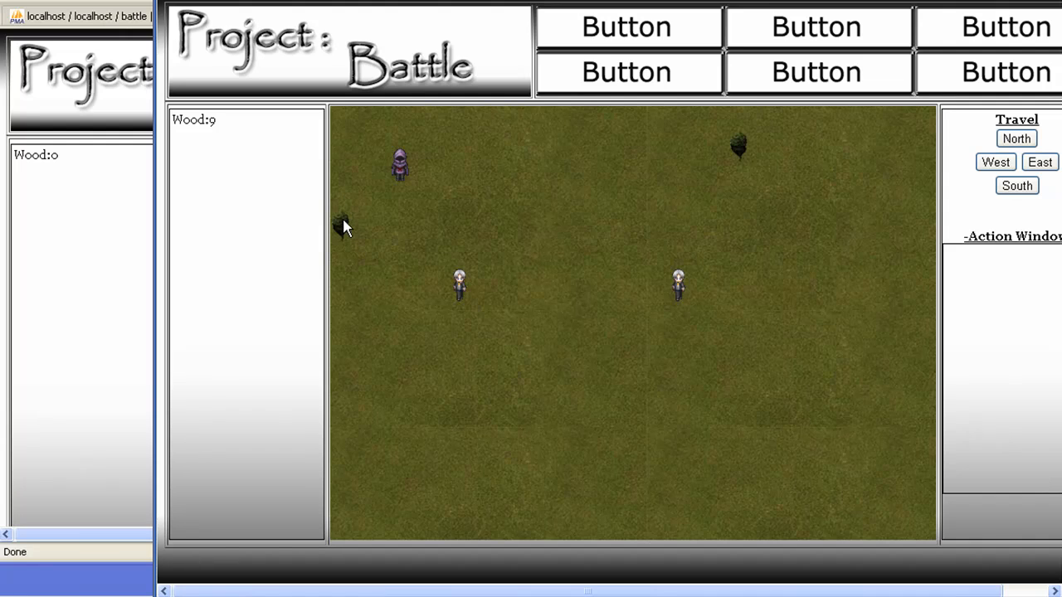
mouse_move(801, 189)
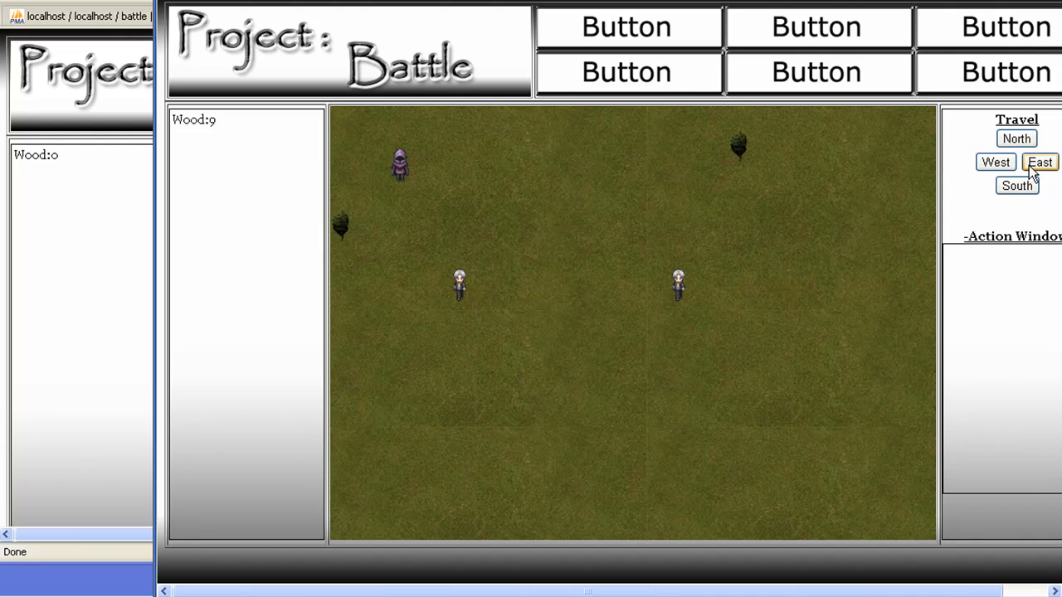
Walk the wood-9 character two tiles east and two north, then gather wood from the top tree to 12.
click(1040, 162)
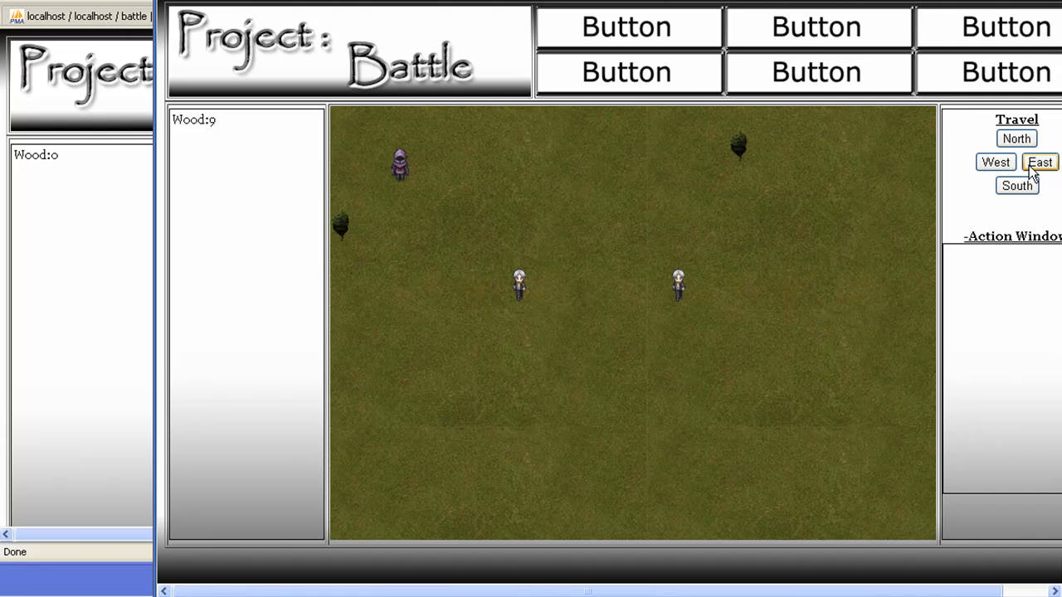
click(1039, 162)
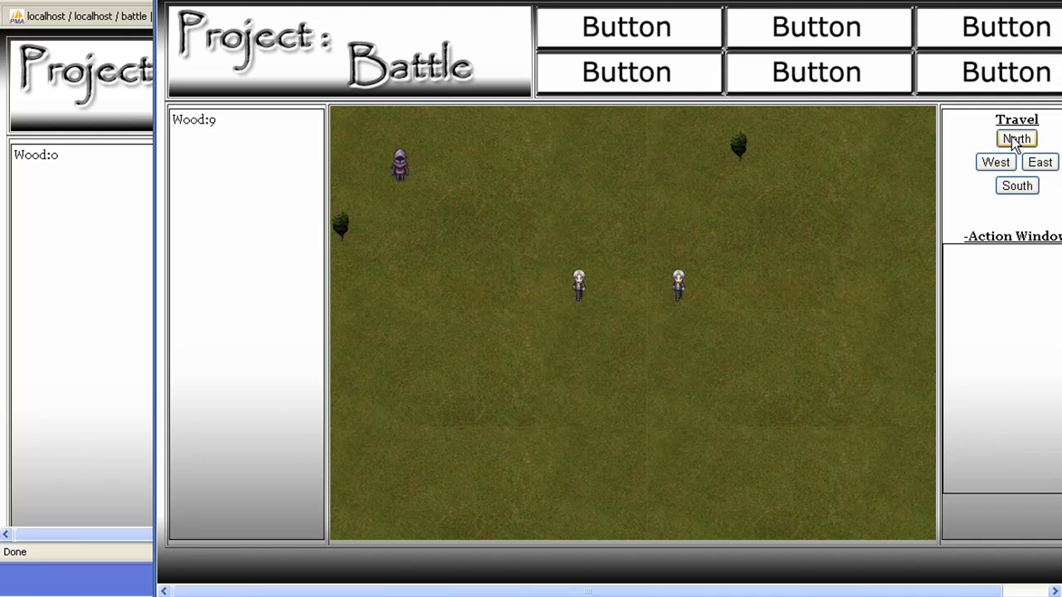
click(1016, 138)
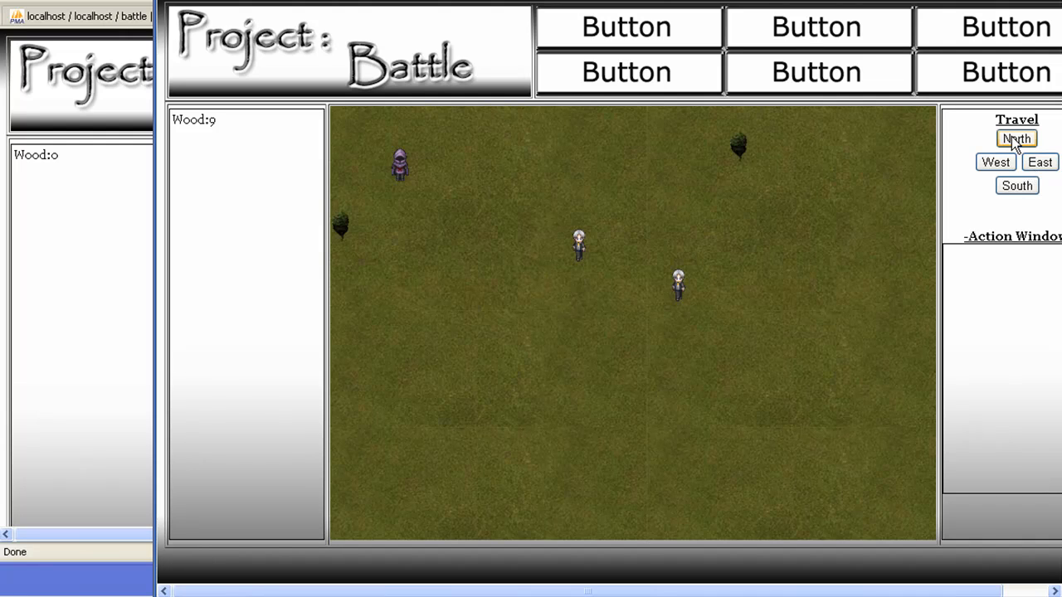
click(1016, 139)
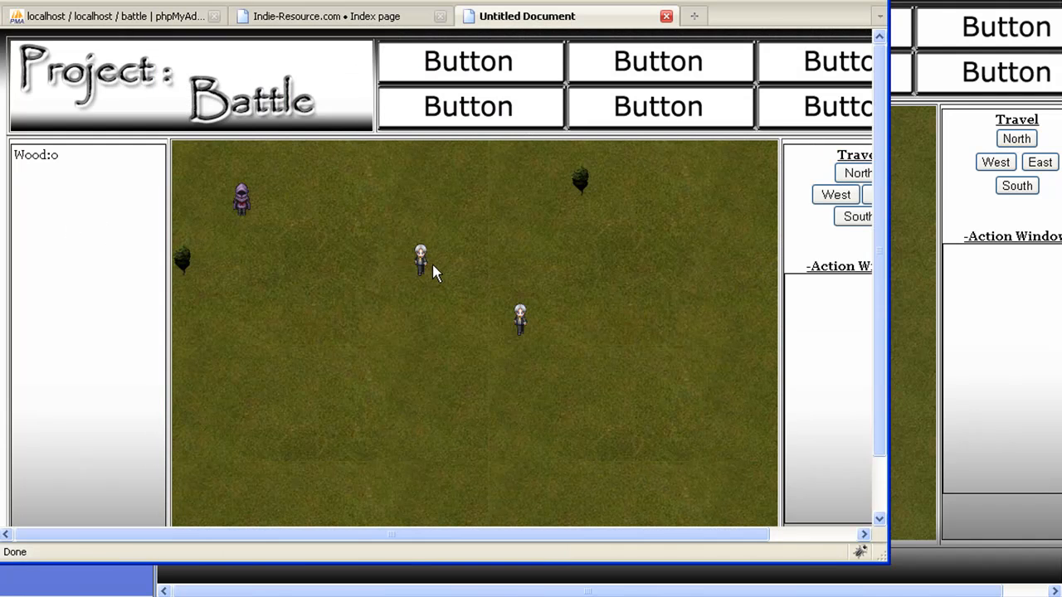
mouse_move(792, 257)
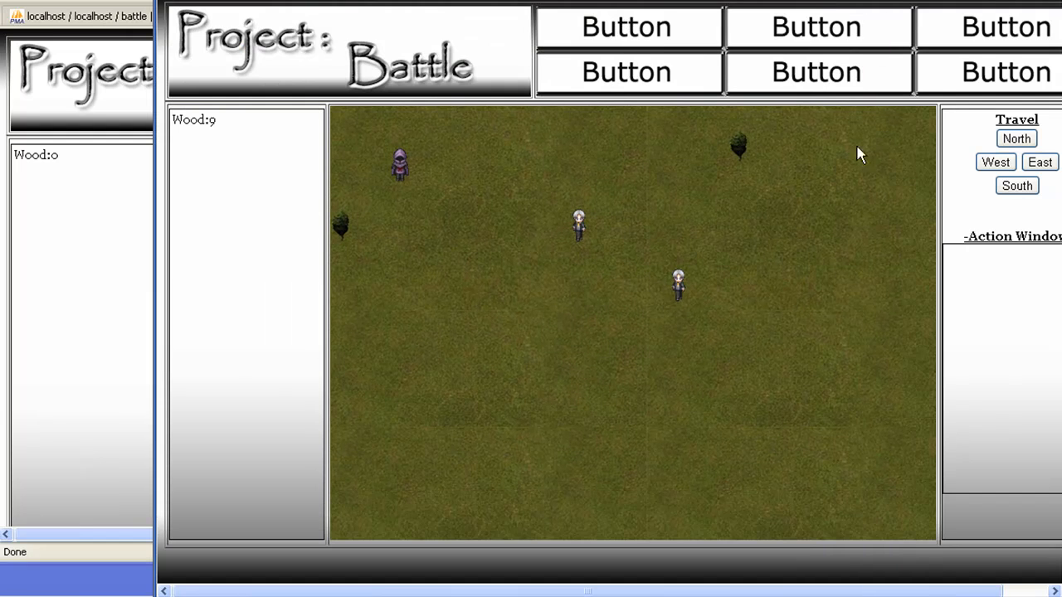
click(739, 145)
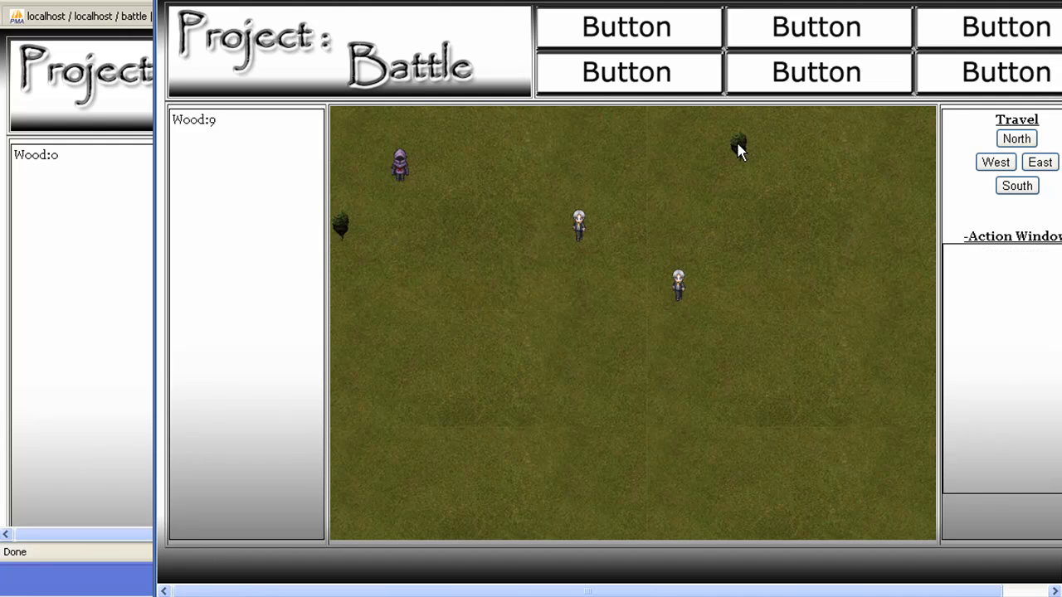
click(340, 224)
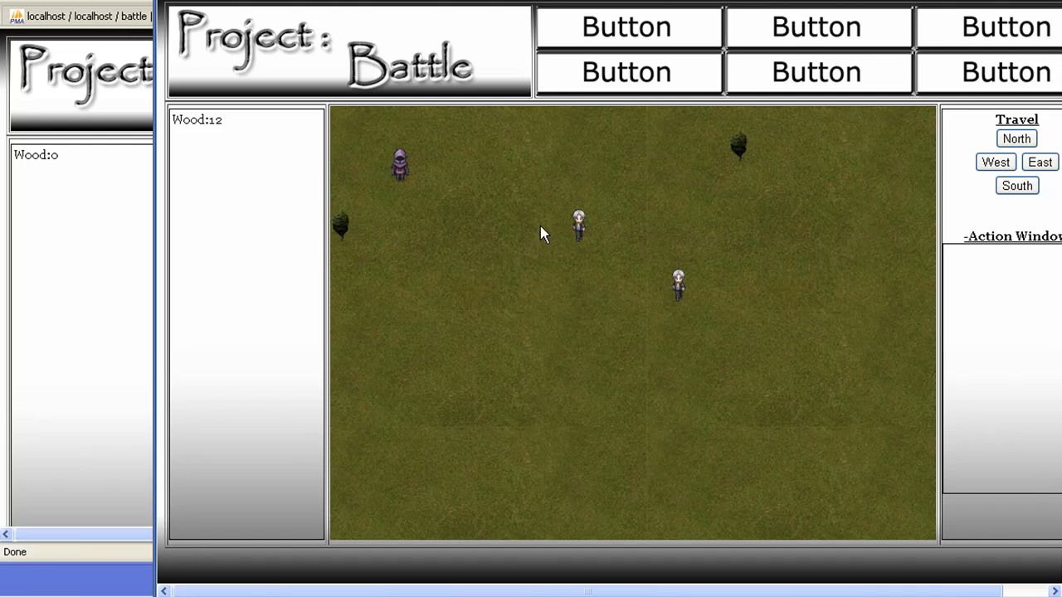
mouse_move(799, 139)
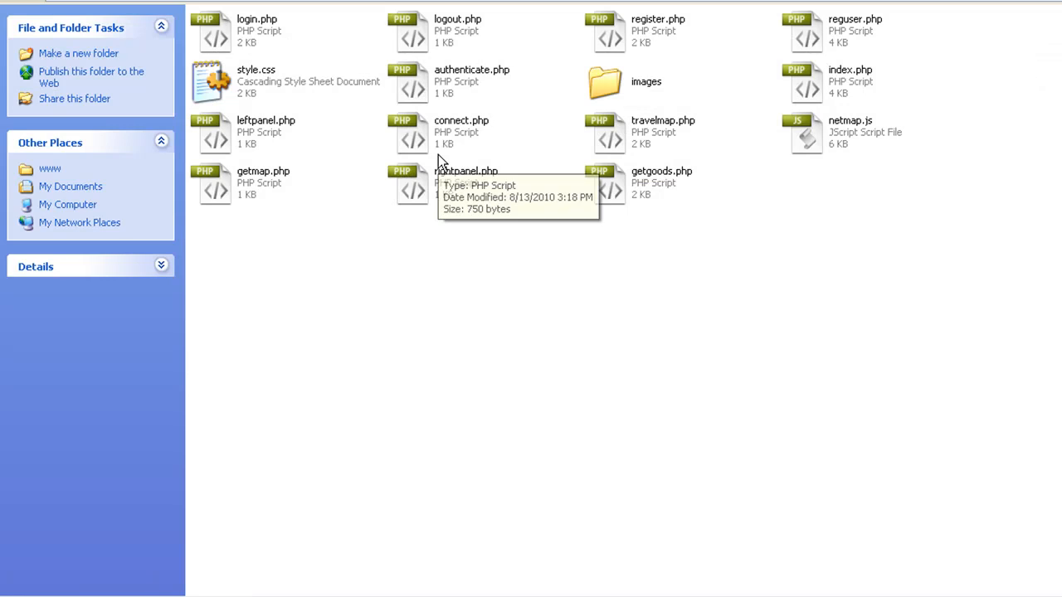
mouse_move(907, 463)
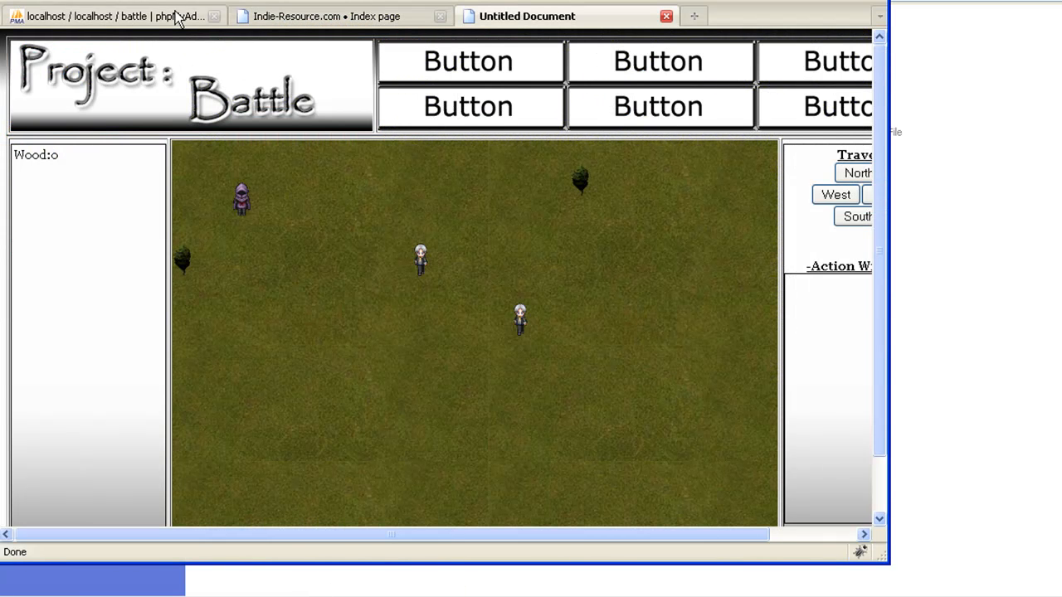
Browse the battle database's a1 table rows listing five woods map objects, then return to the forum.
click(99, 16)
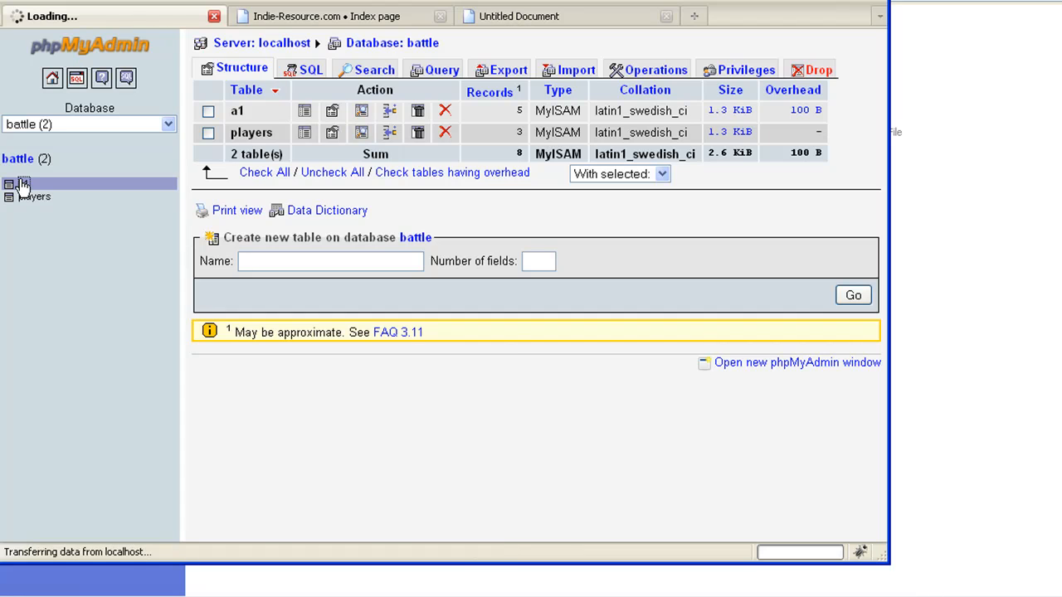
click(24, 183)
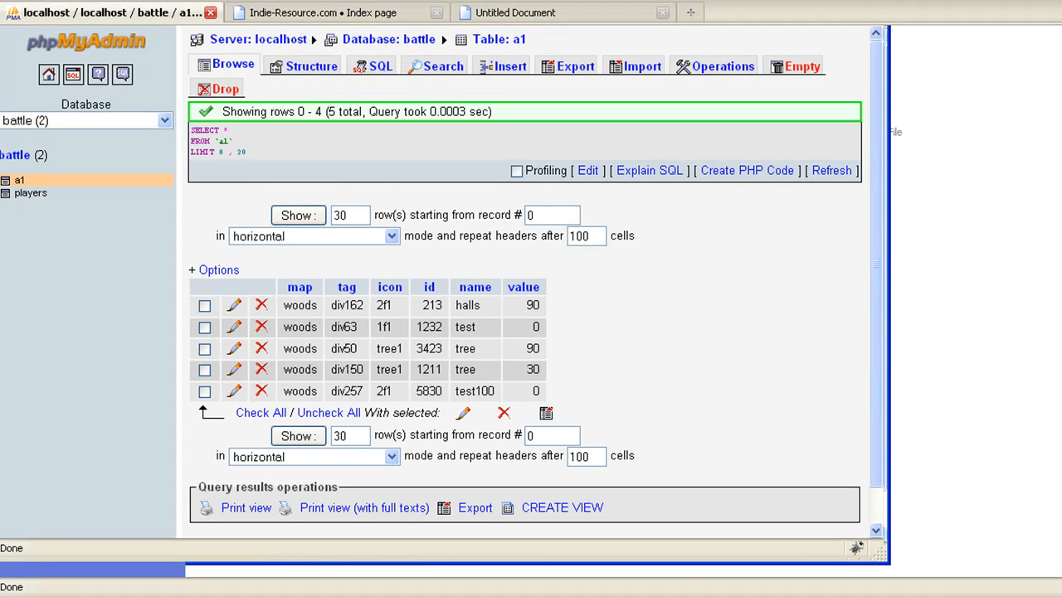
click(332, 13)
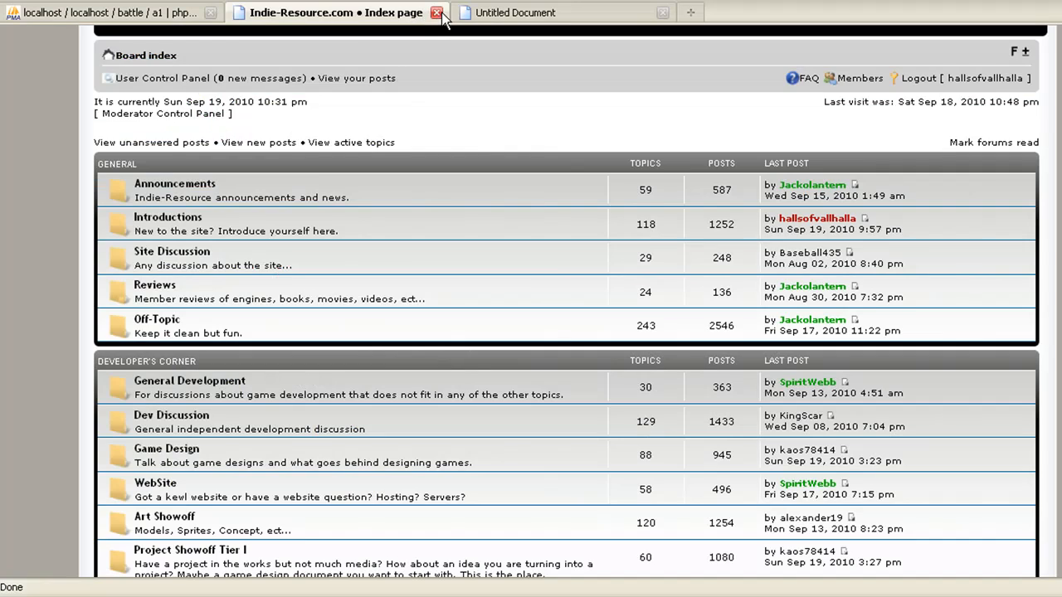
Close the Indie-Resource.com forum tab, leaving the Wood:0 game map in front.
click(437, 12)
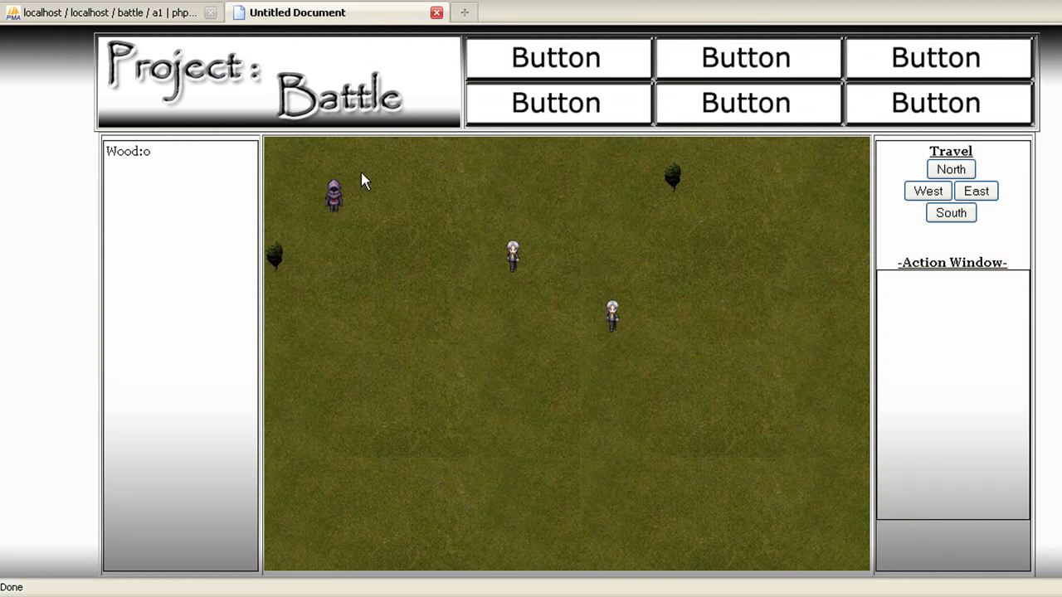
mouse_move(277, 162)
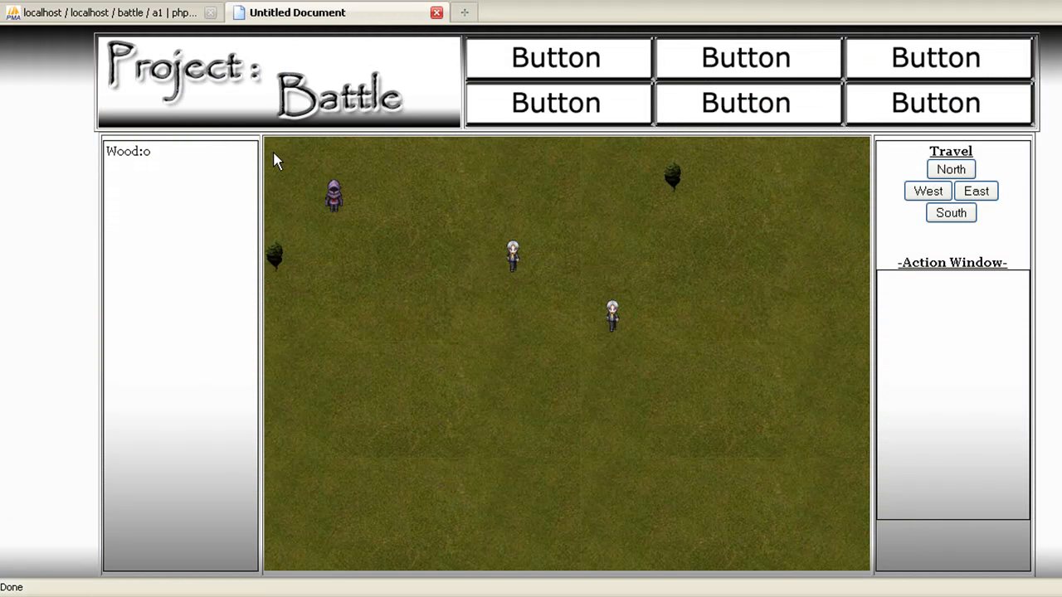
mouse_move(832, 153)
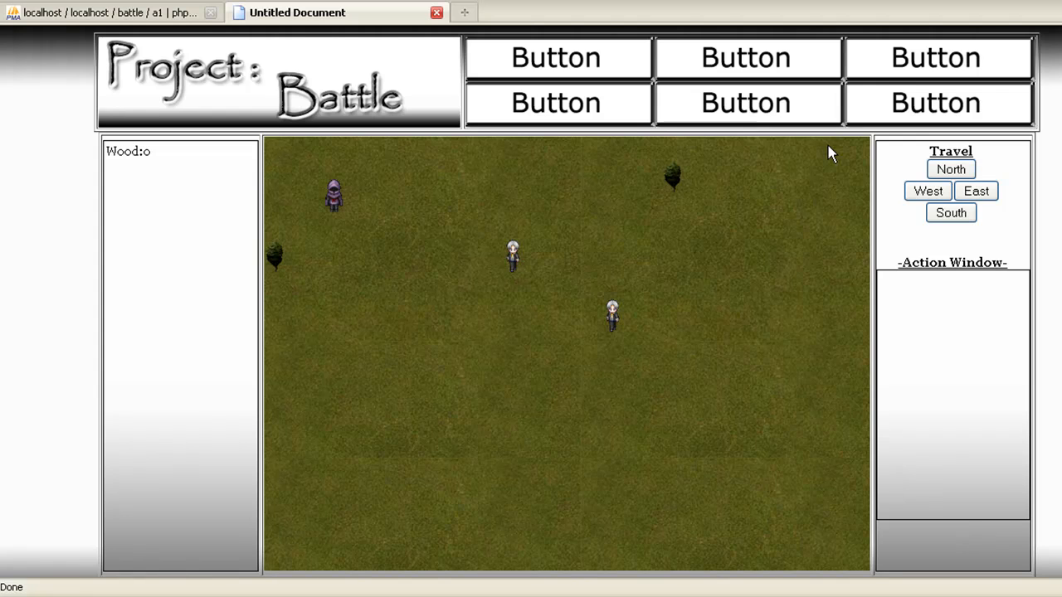
mouse_move(853, 262)
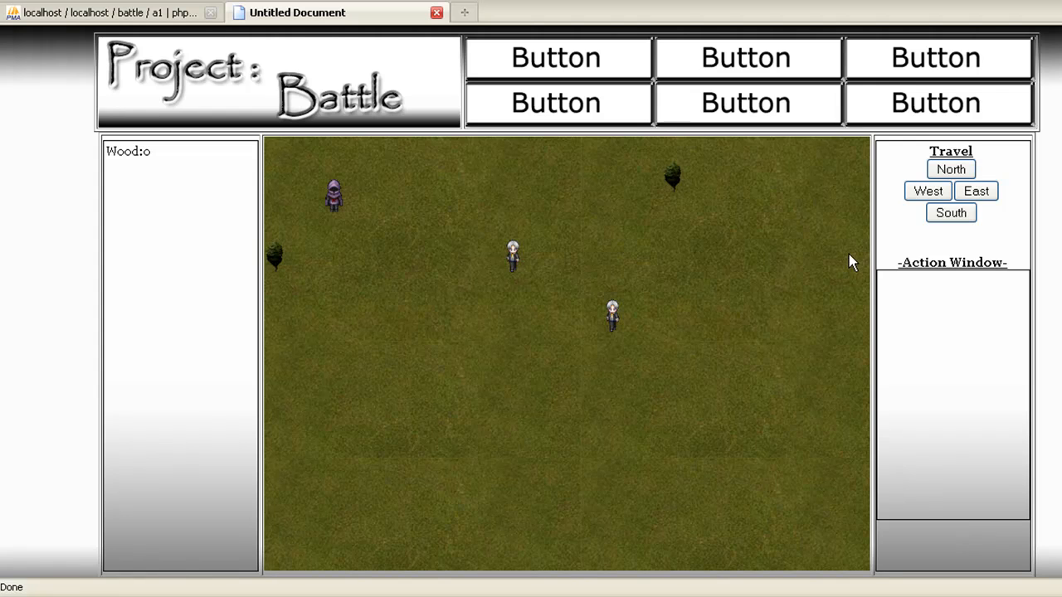
mouse_move(763, 311)
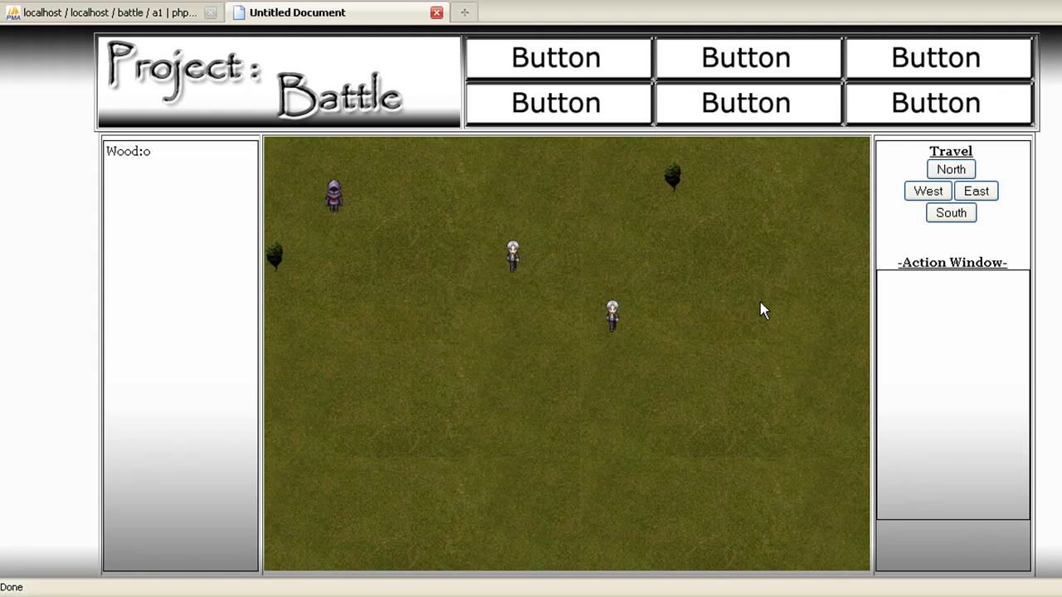
mouse_move(239, 164)
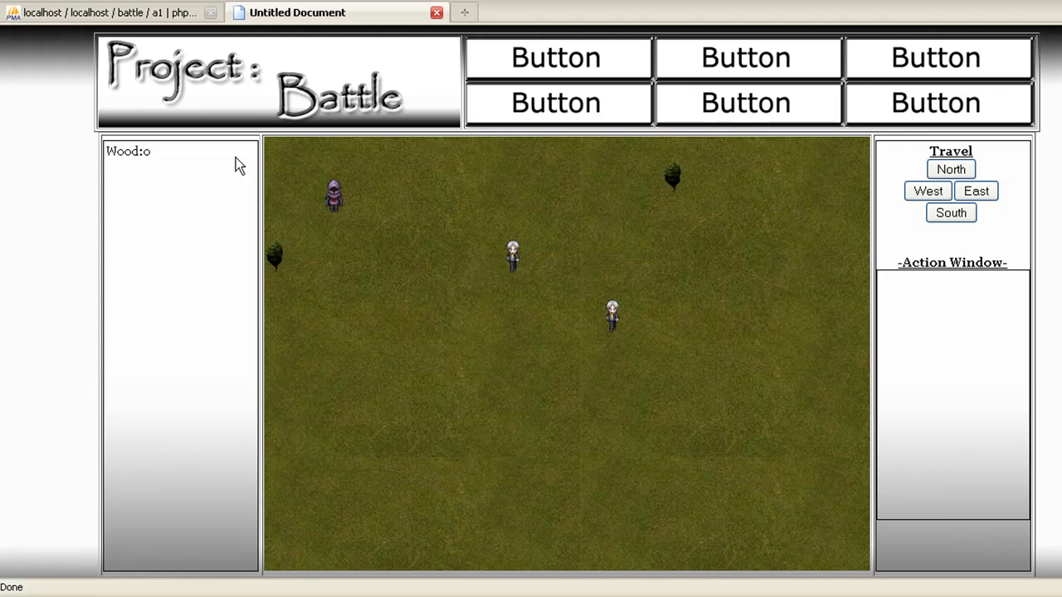
mouse_move(323, 206)
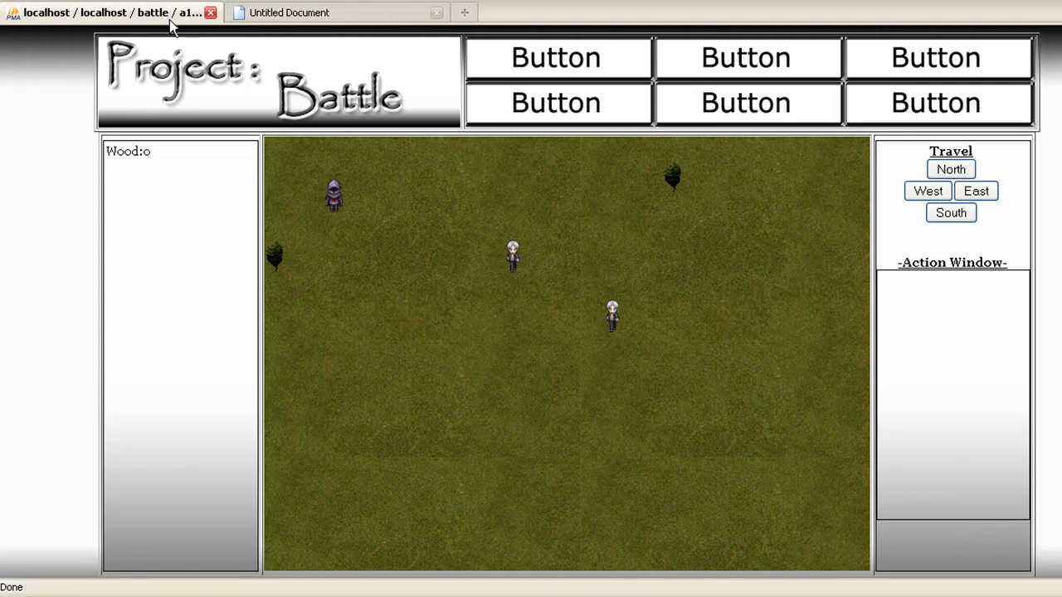
View the a1 table rows, glance at the Wood:0 game map, then return to the a1 rows.
click(117, 12)
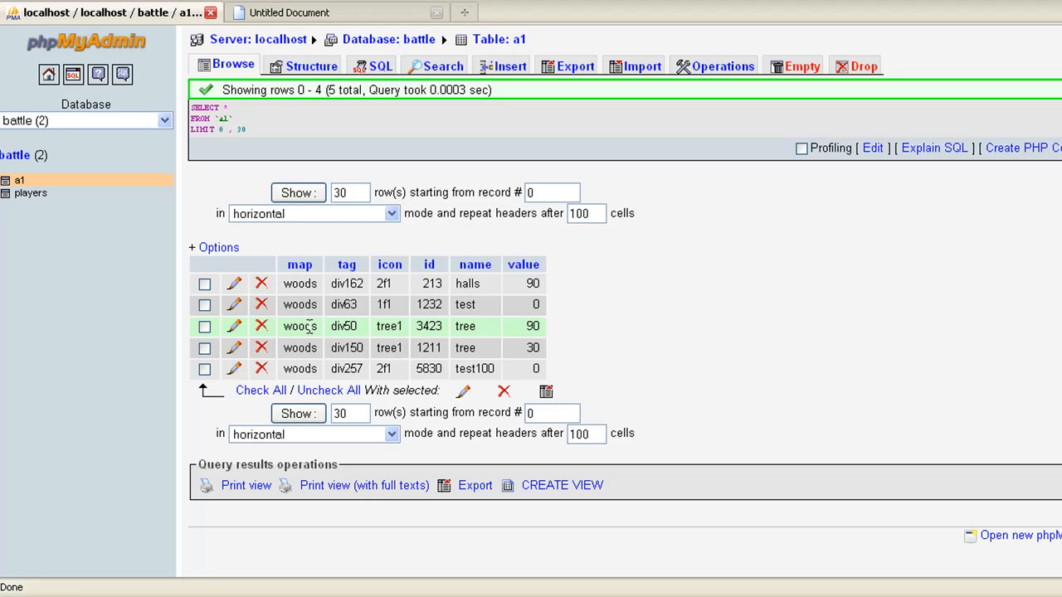
mouse_move(311, 326)
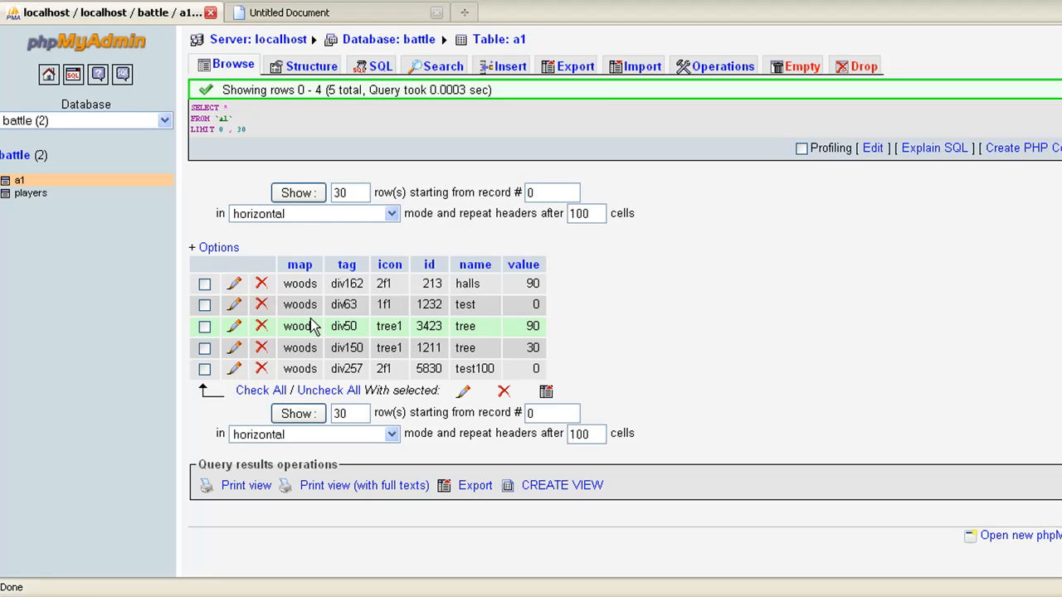
mouse_move(509, 264)
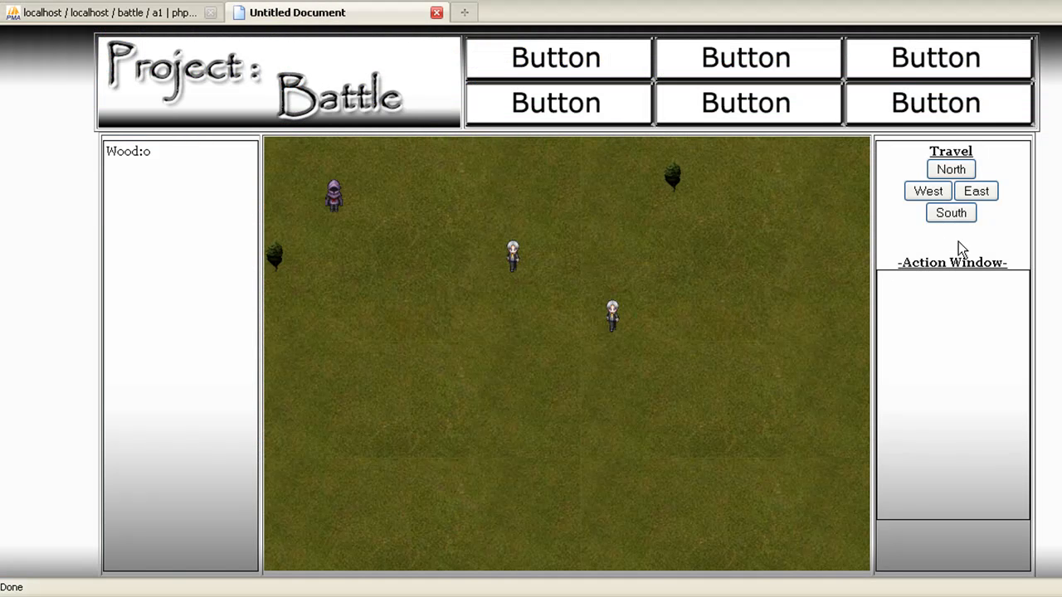
mouse_move(898, 302)
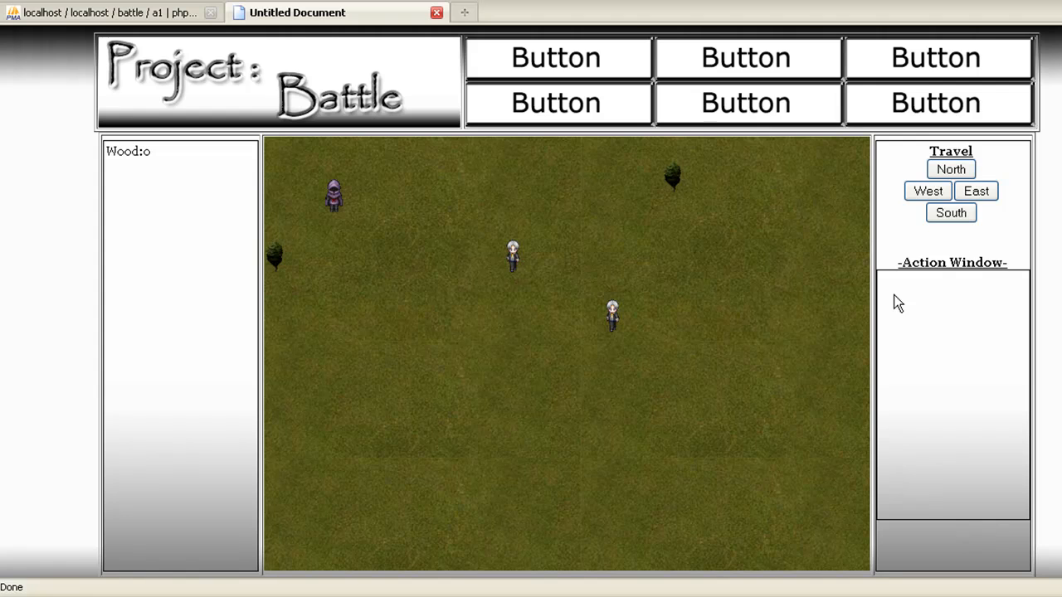
mouse_move(425, 334)
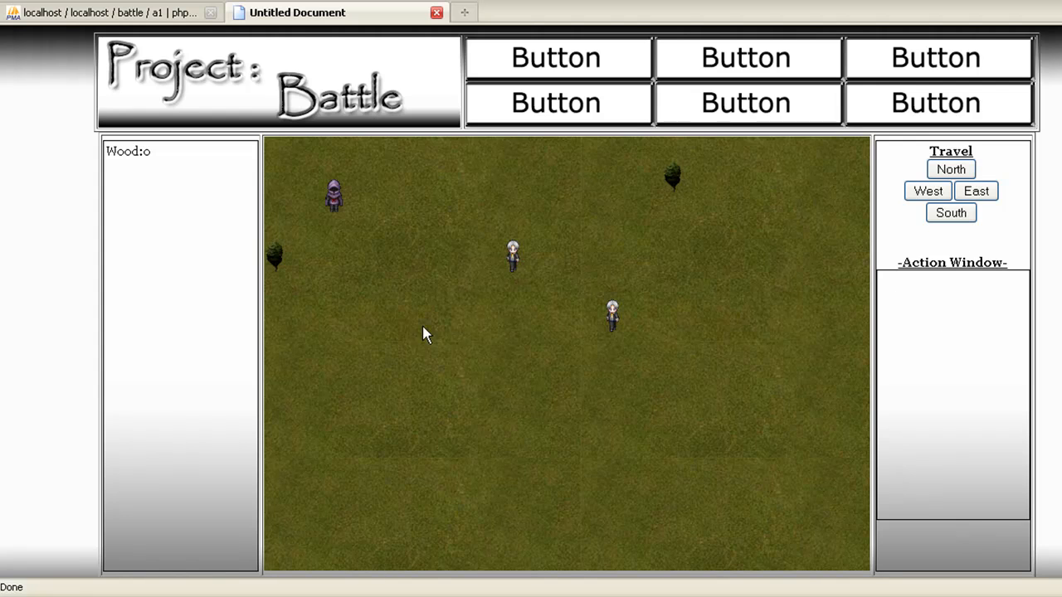
mouse_move(863, 268)
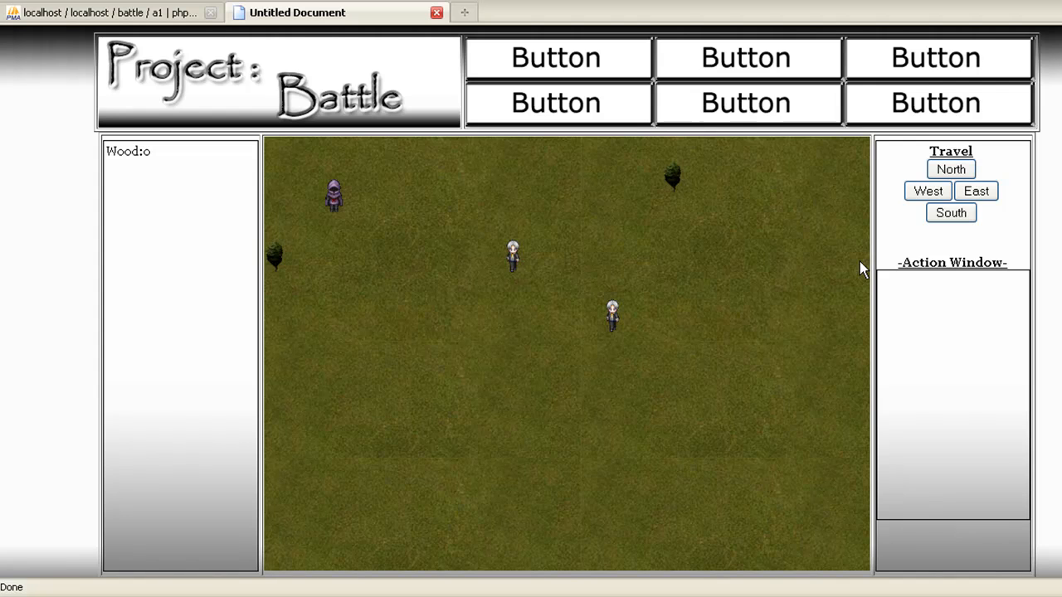
mouse_move(454, 585)
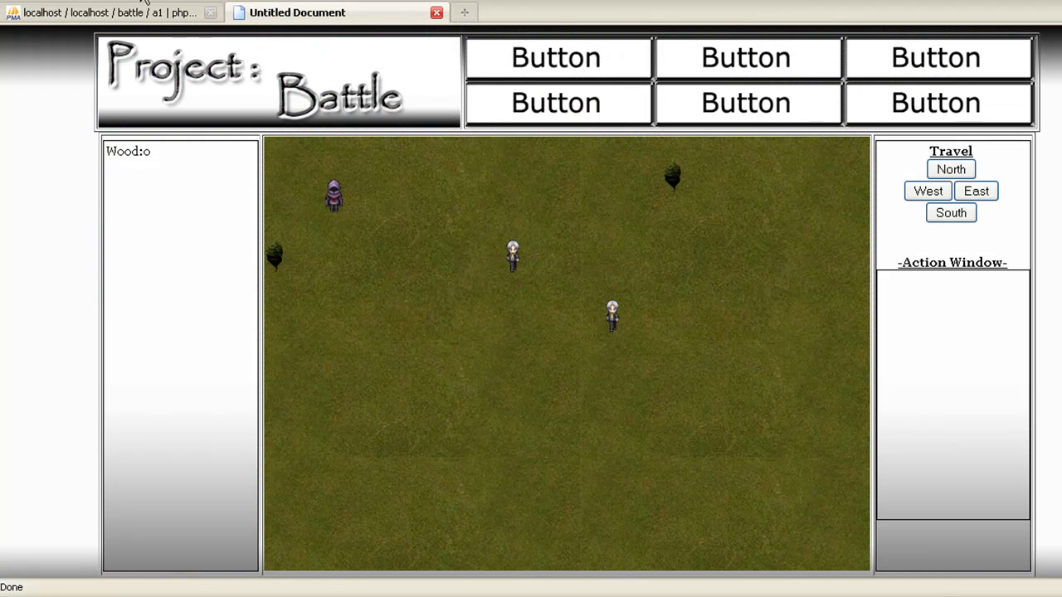
click(108, 12)
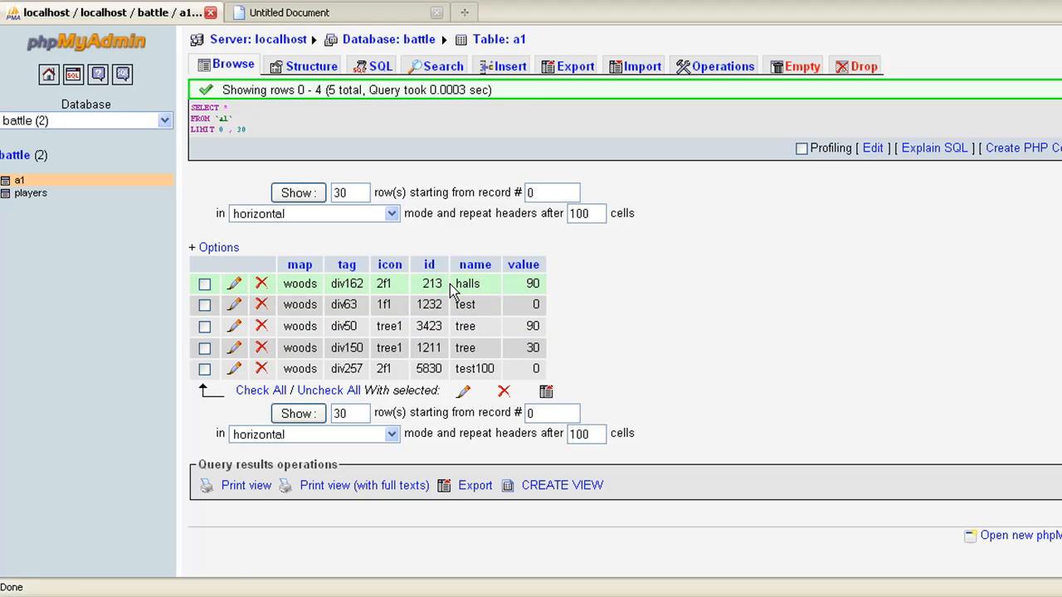
mouse_move(477, 305)
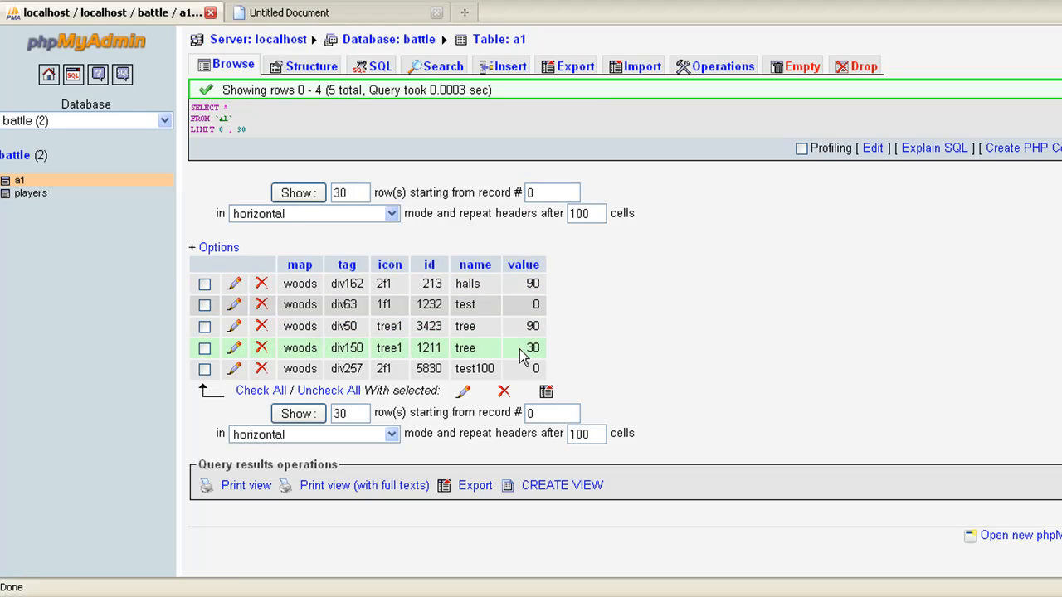
mouse_move(523, 326)
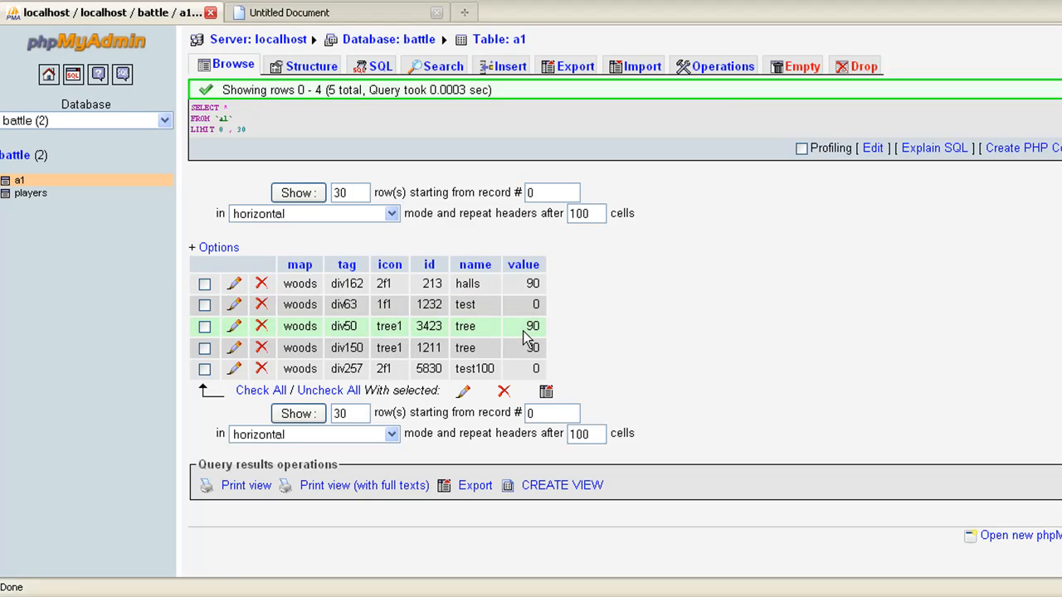